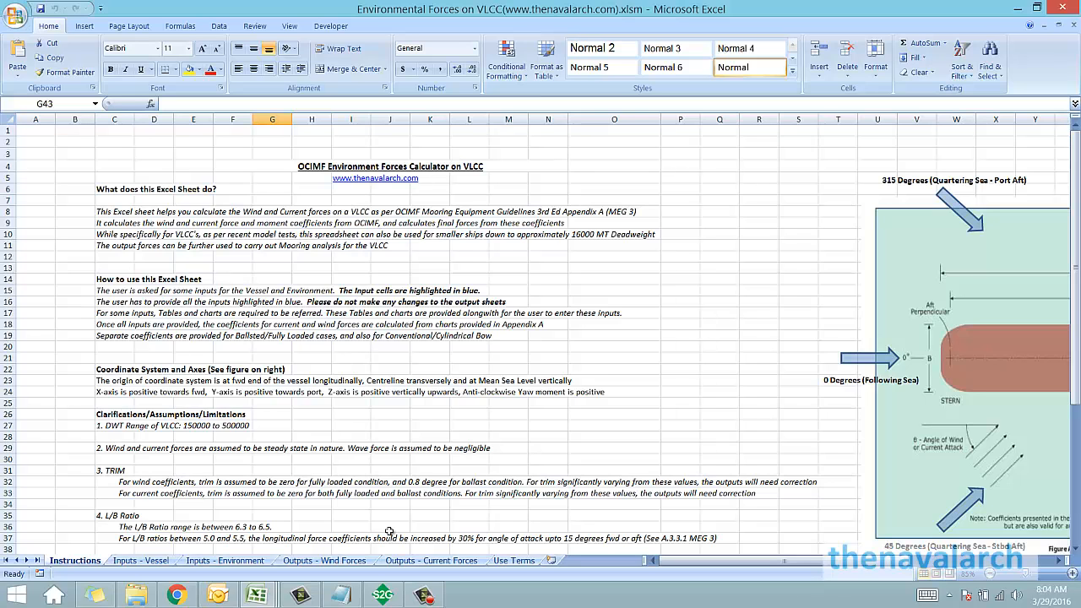
Step: Browse the Instructions sheet, pointing out the line about mooring analysis
{"action": "scroll", "scroll_direction": "right", "scroll_amount": 3}
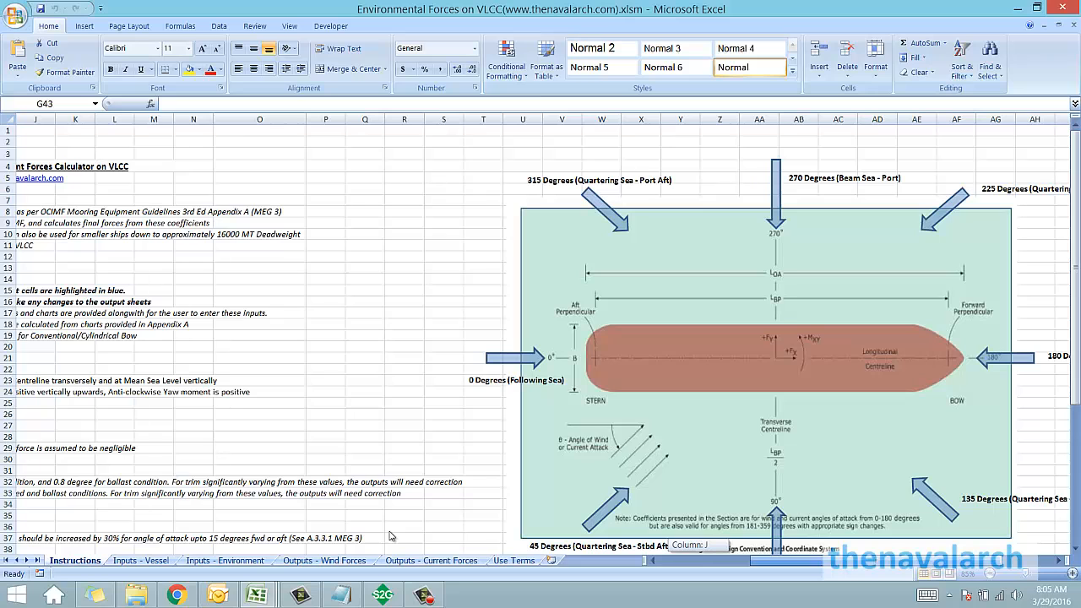
{"action": "scroll", "scroll_direction": "left", "scroll_amount": 3}
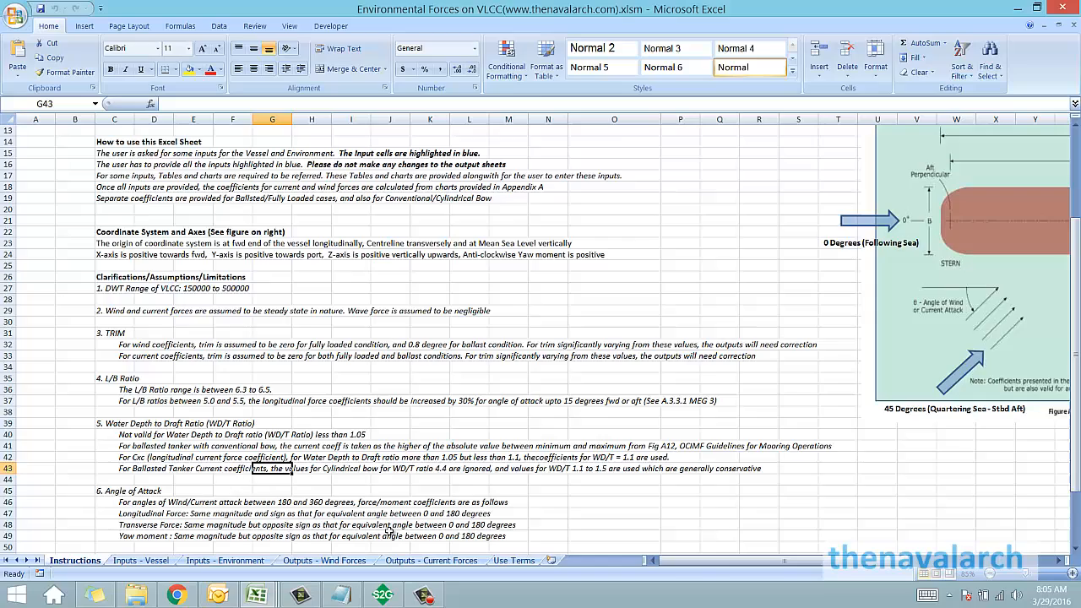
{"action": "scroll", "scroll_direction": "down", "scroll_amount": 3}
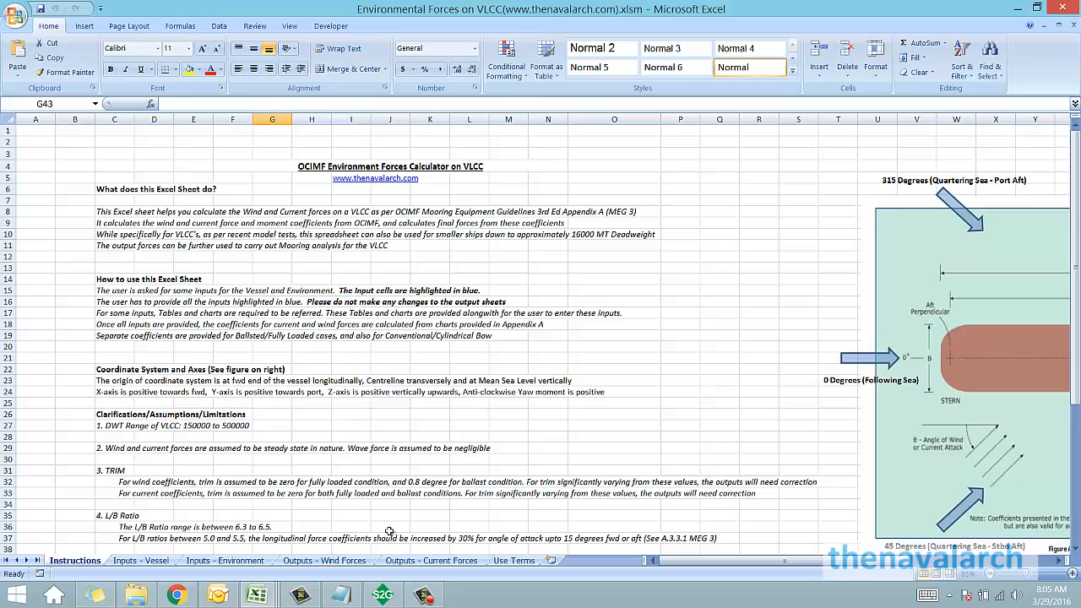
{"action": "left_click_drag", "start_coordinate": [114, 234], "coordinate": [548, 246]}
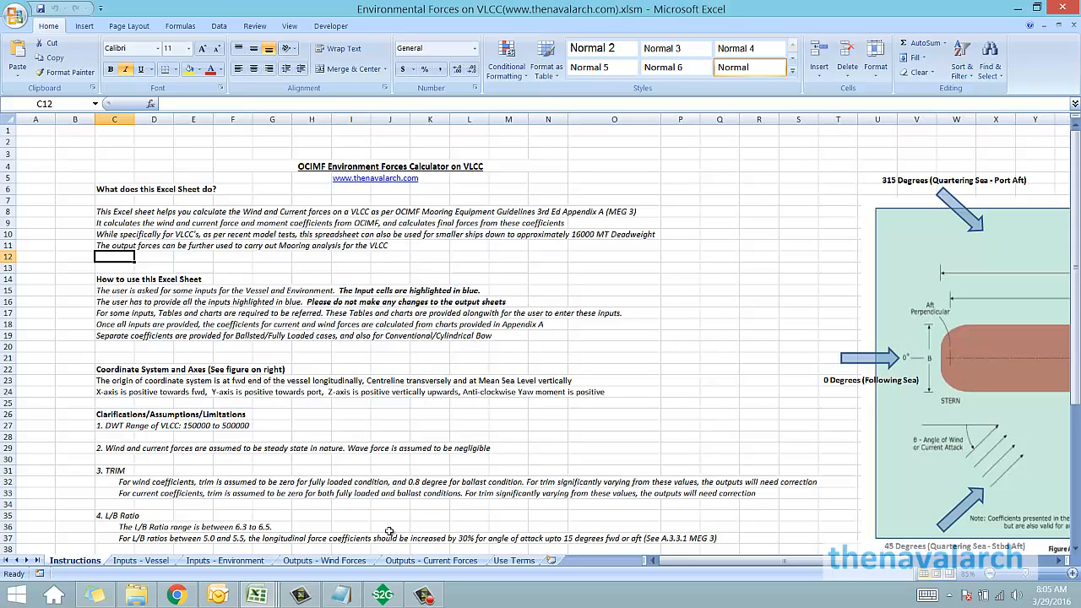
{"action": "left_click", "coordinate": [114, 246]}
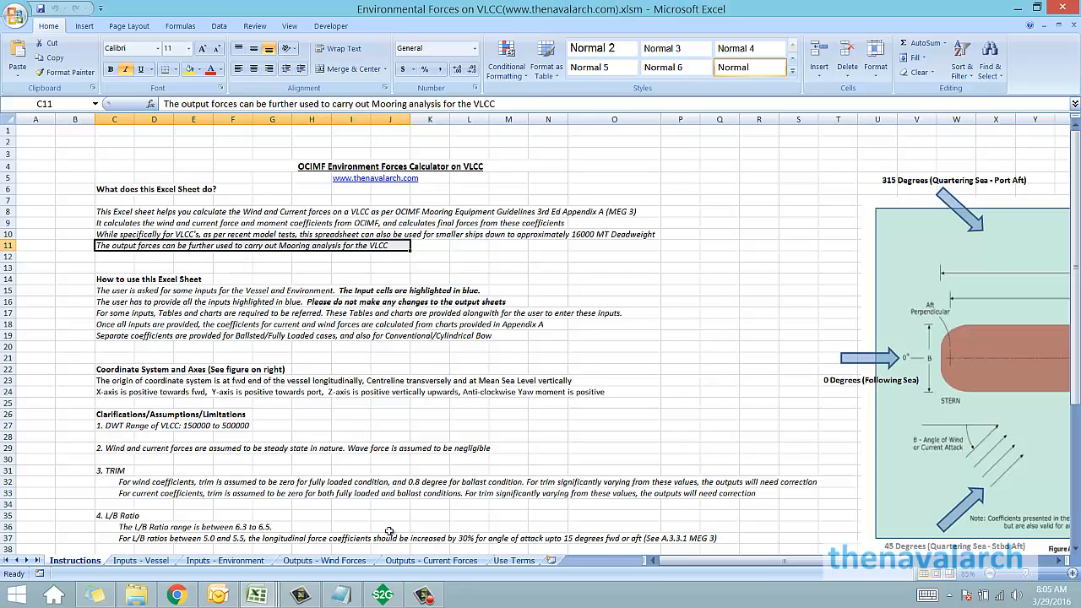
{"action": "left_click", "coordinate": [114, 268]}
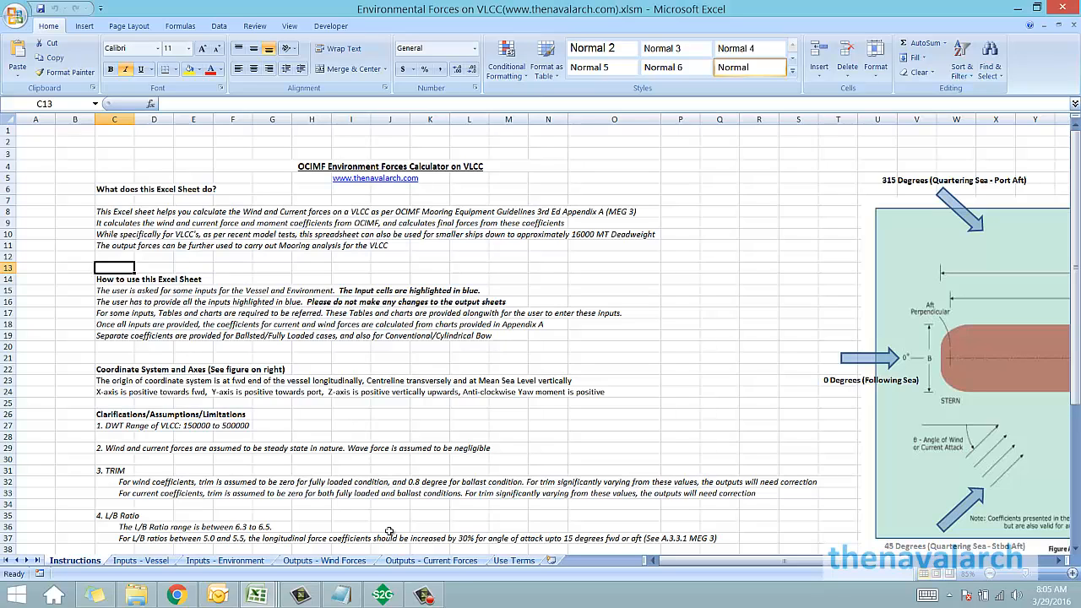
{"action": "left_click", "coordinate": [114, 291]}
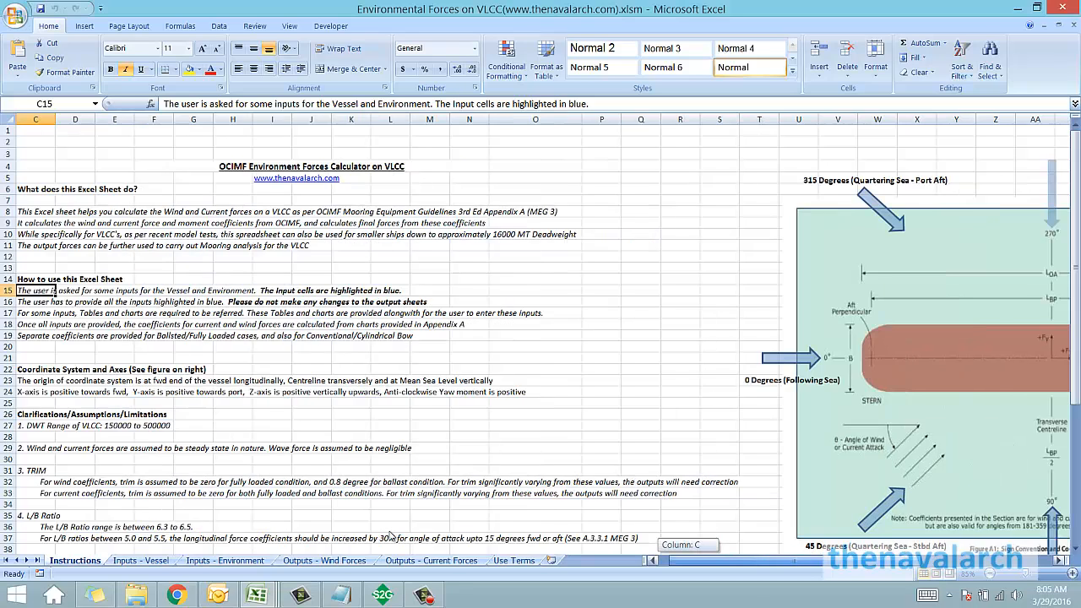
Step: Point out the note about blue input cells, then move to the Inputs - Vessel sheet
{"action": "scroll", "scroll_direction": "right", "scroll_amount": 3}
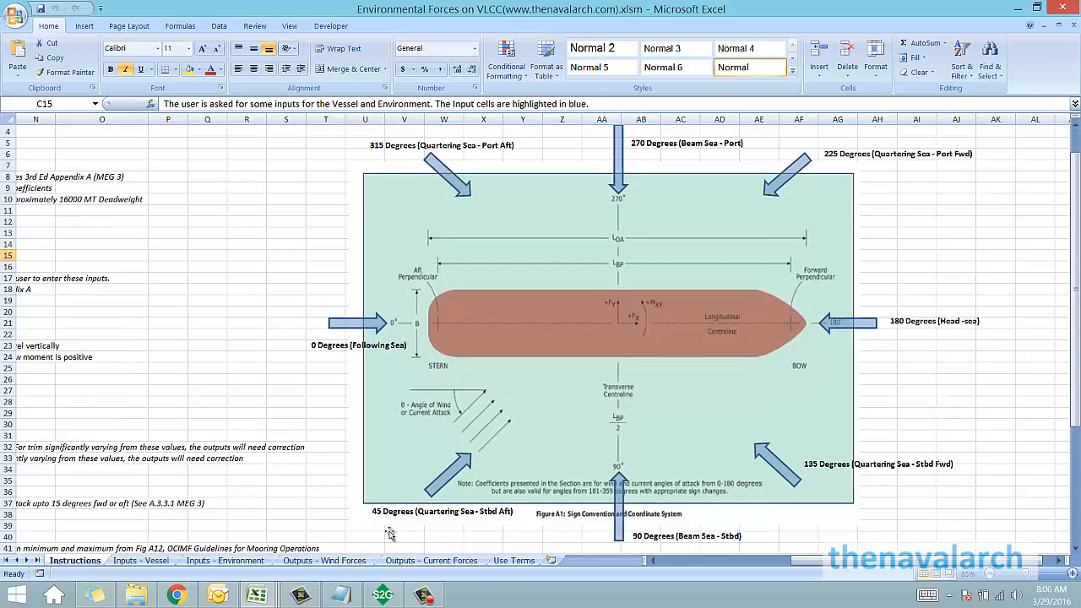
{"action": "scroll", "scroll_direction": "down", "scroll_amount": 3}
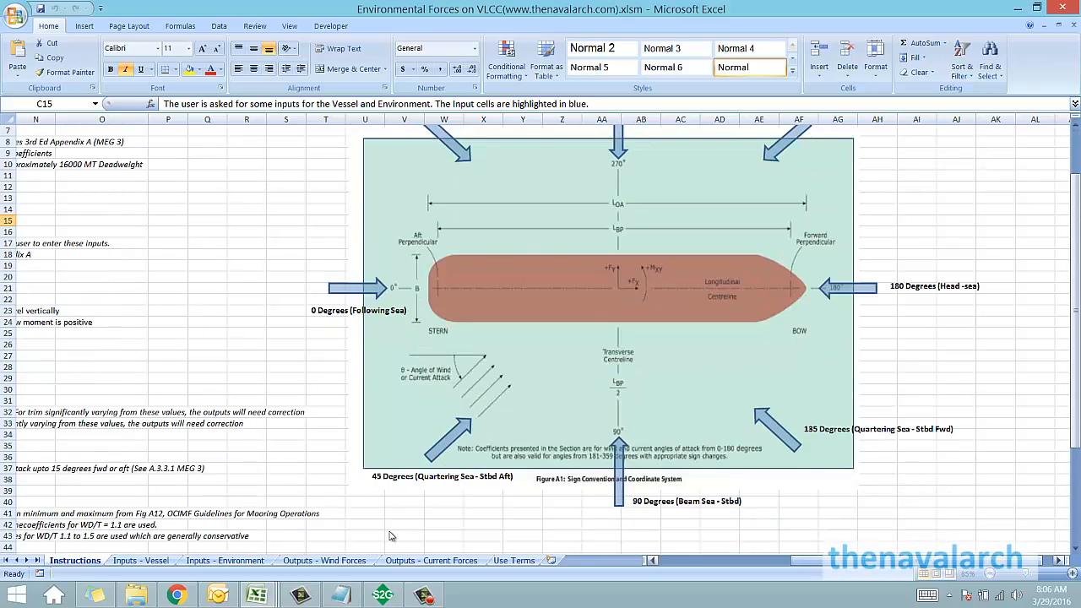
{"action": "scroll", "scroll_direction": "left", "scroll_amount": 3}
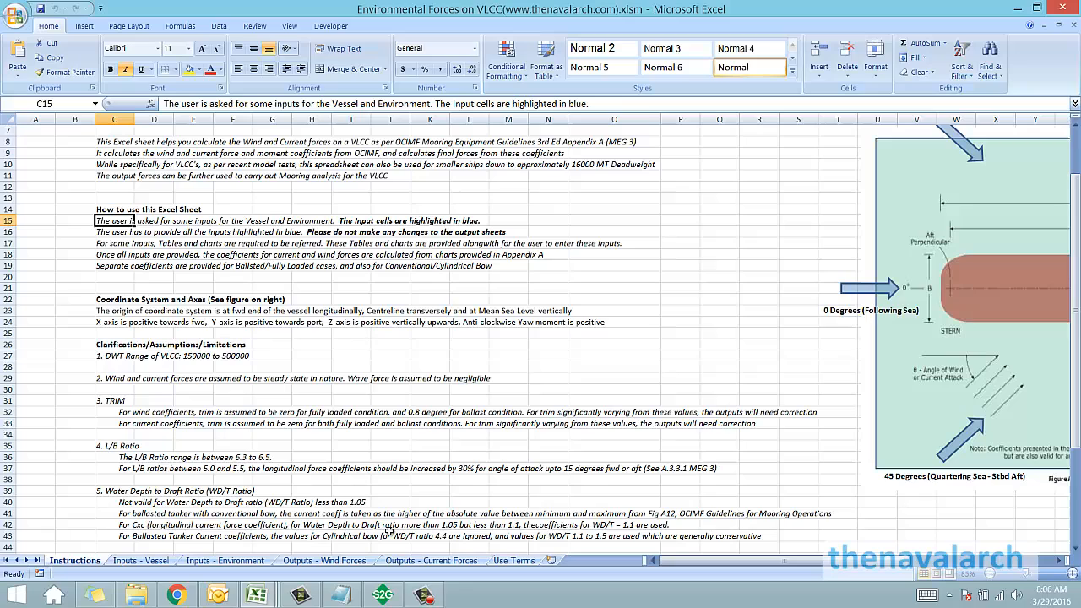
{"action": "left_click", "coordinate": [114, 232]}
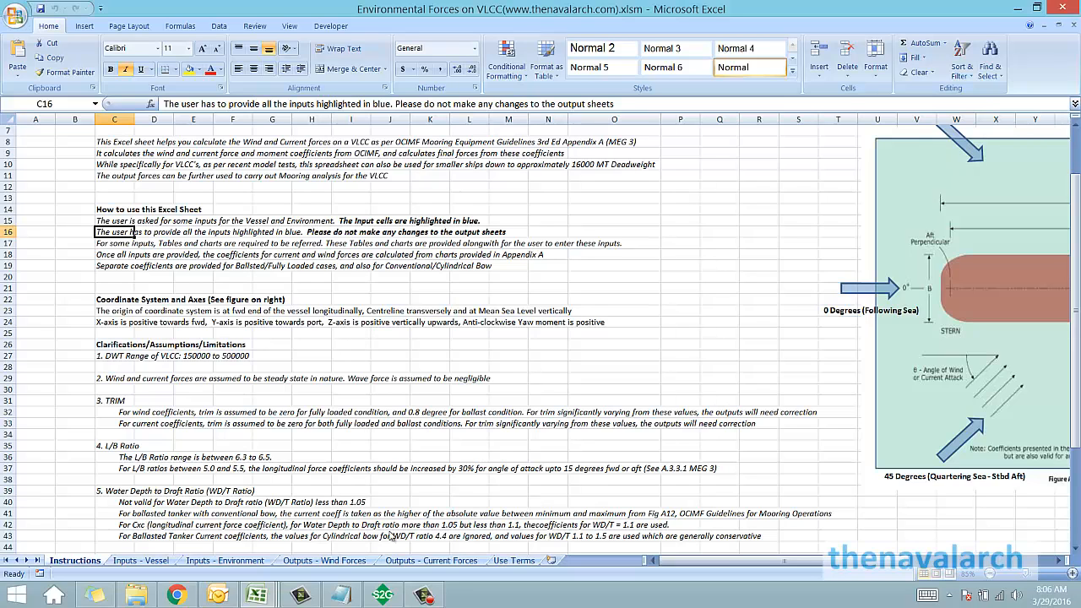
{"action": "scroll", "scroll_direction": "right", "scroll_amount": 3}
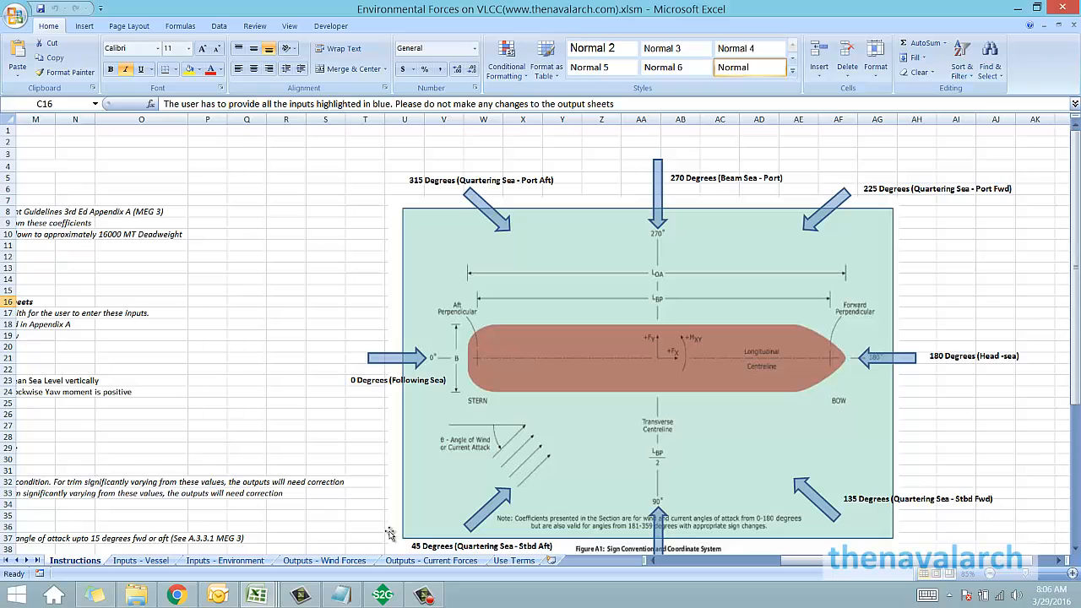
{"action": "scroll", "scroll_direction": "down", "scroll_amount": 3}
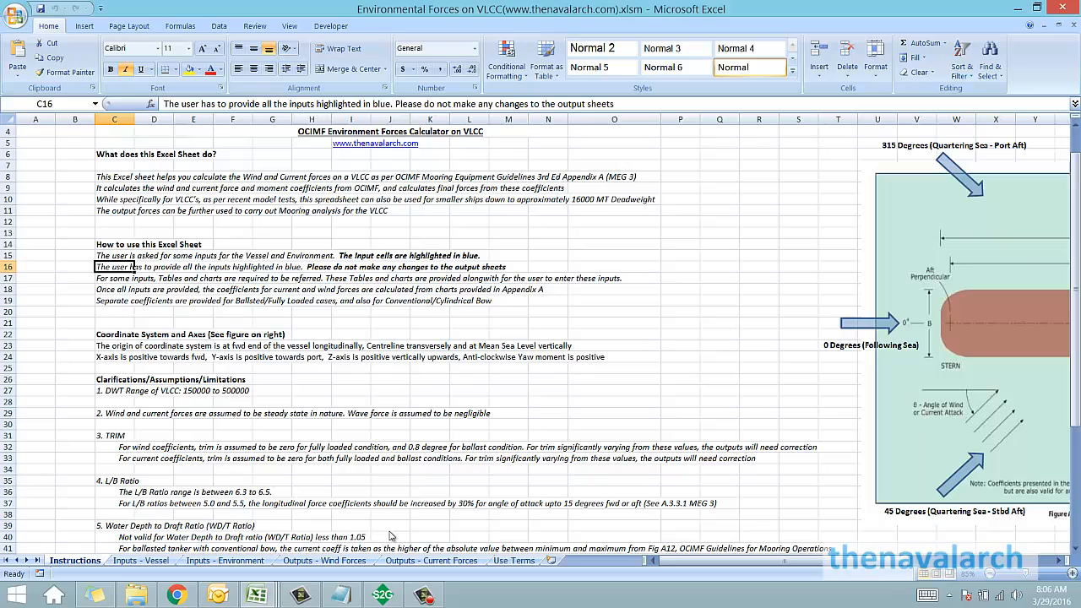
{"action": "left_click", "coordinate": [140, 560]}
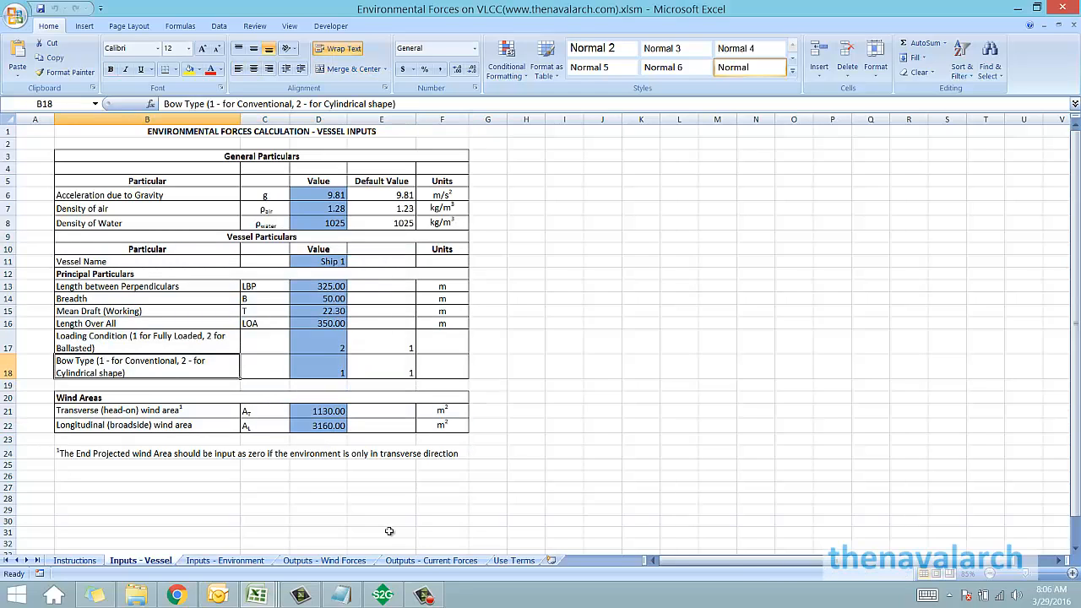
Step: Highlight the Bow Type row and Wind Areas block, then show the Inputs - Environment sheet
{"action": "left_click", "coordinate": [146, 342]}
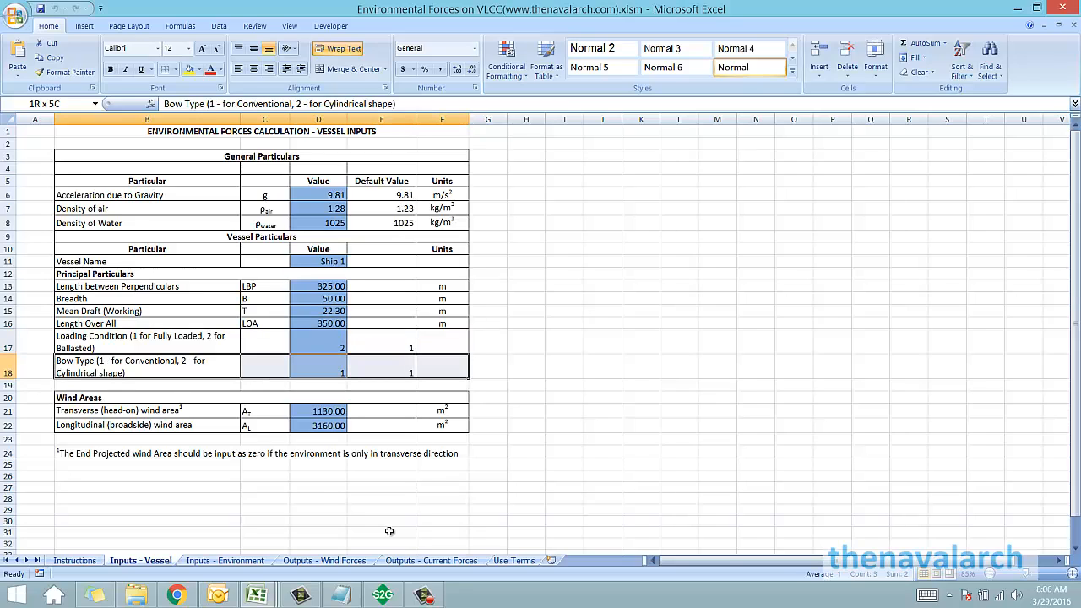
{"action": "left_click", "coordinate": [147, 372]}
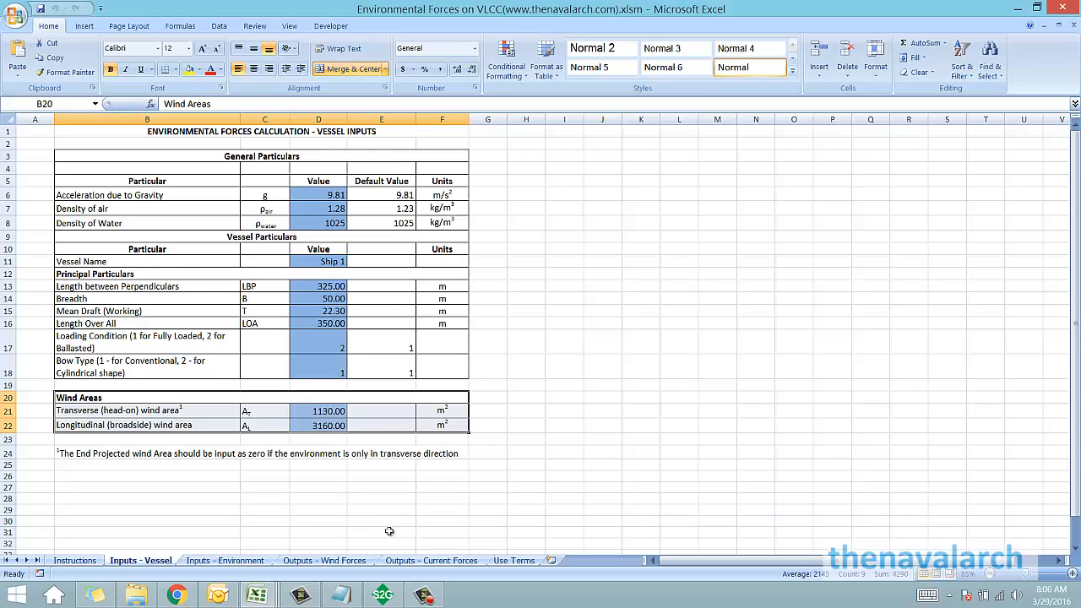
{"action": "mouse_move", "coordinate": [391, 536]}
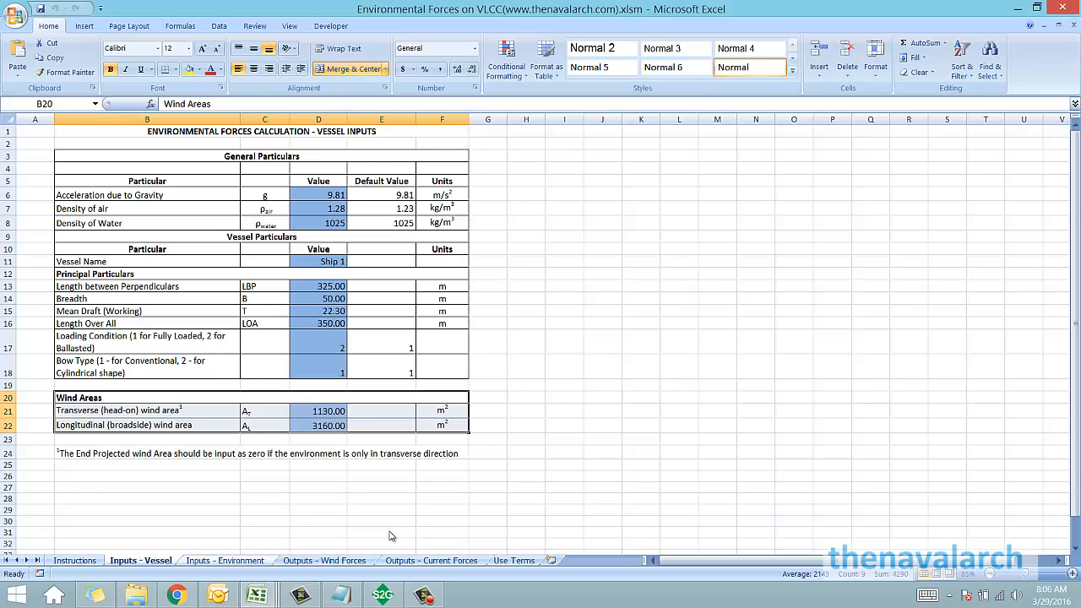
{"action": "left_click", "coordinate": [225, 560]}
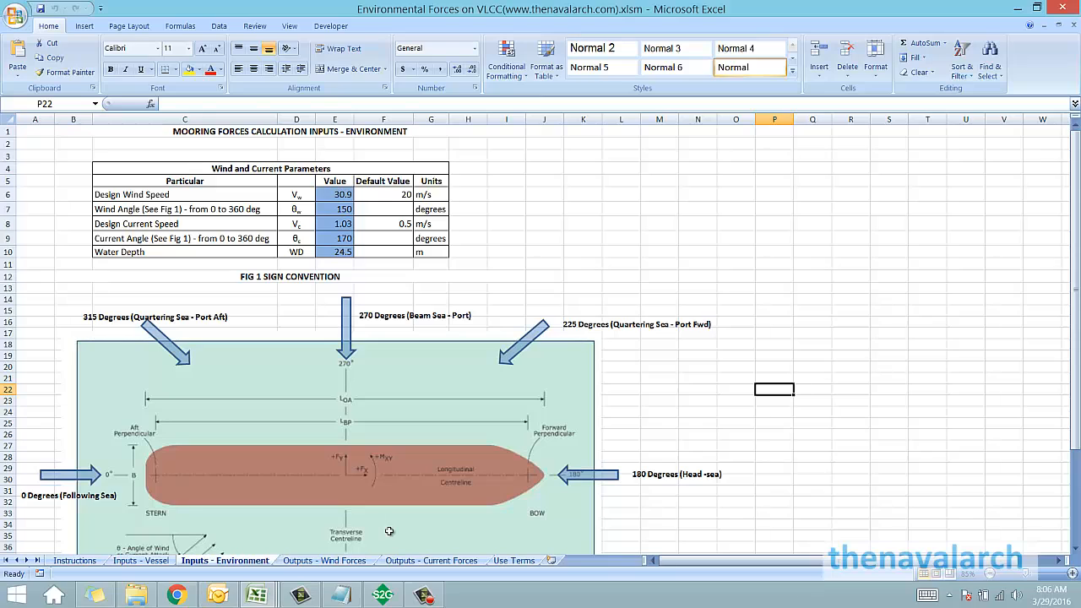
Step: Scroll through the wind, current and water depth inputs, then show the Outputs - Wind Forces sheet
{"action": "left_click", "coordinate": [185, 299]}
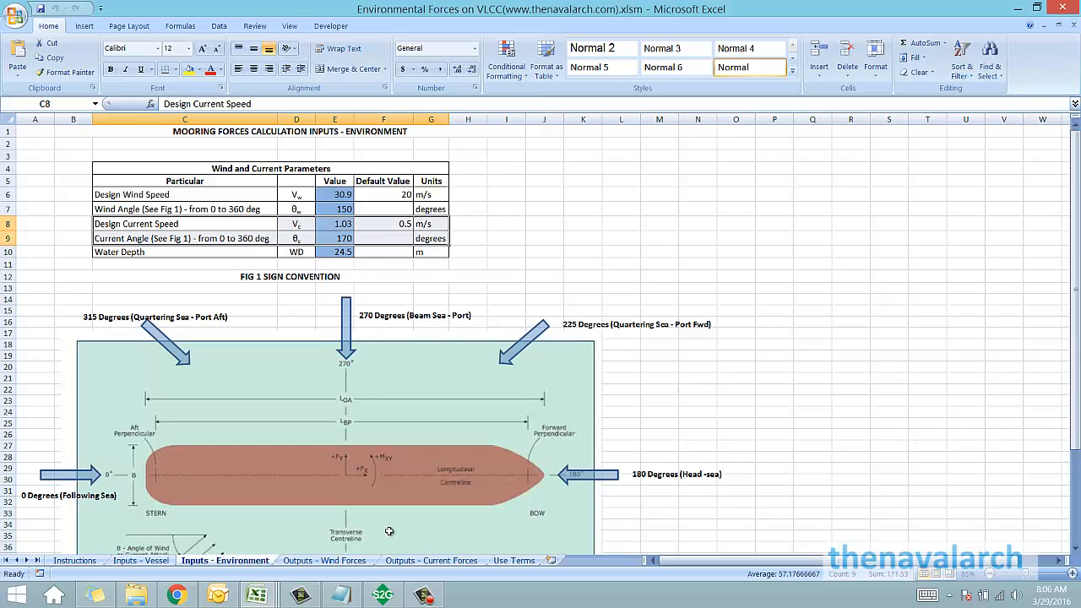
{"action": "scroll", "scroll_direction": "down", "scroll_amount": 3}
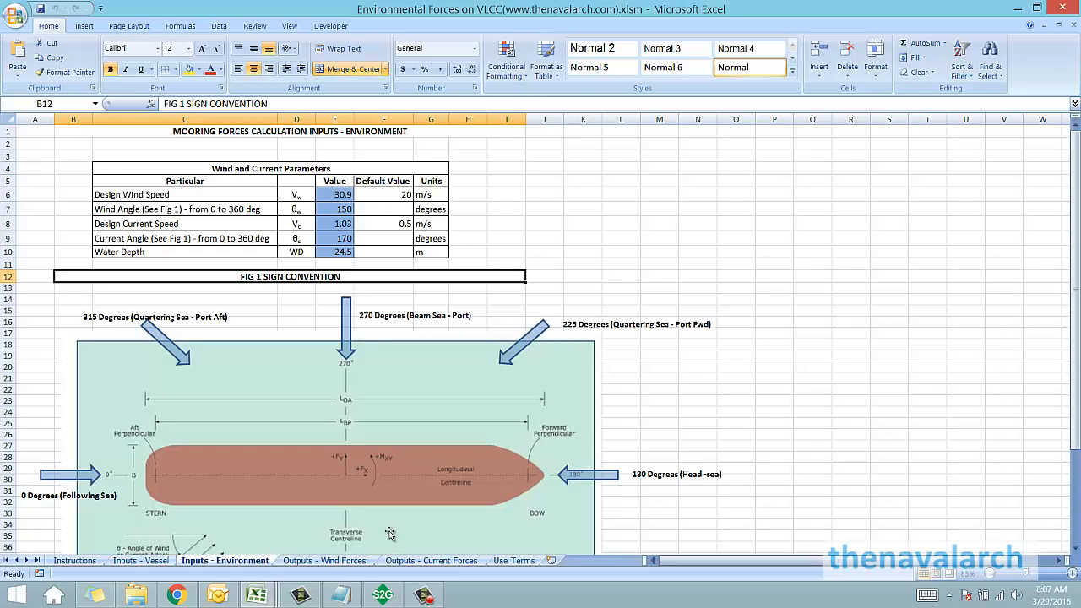
{"action": "mouse_move", "coordinate": [390, 531]}
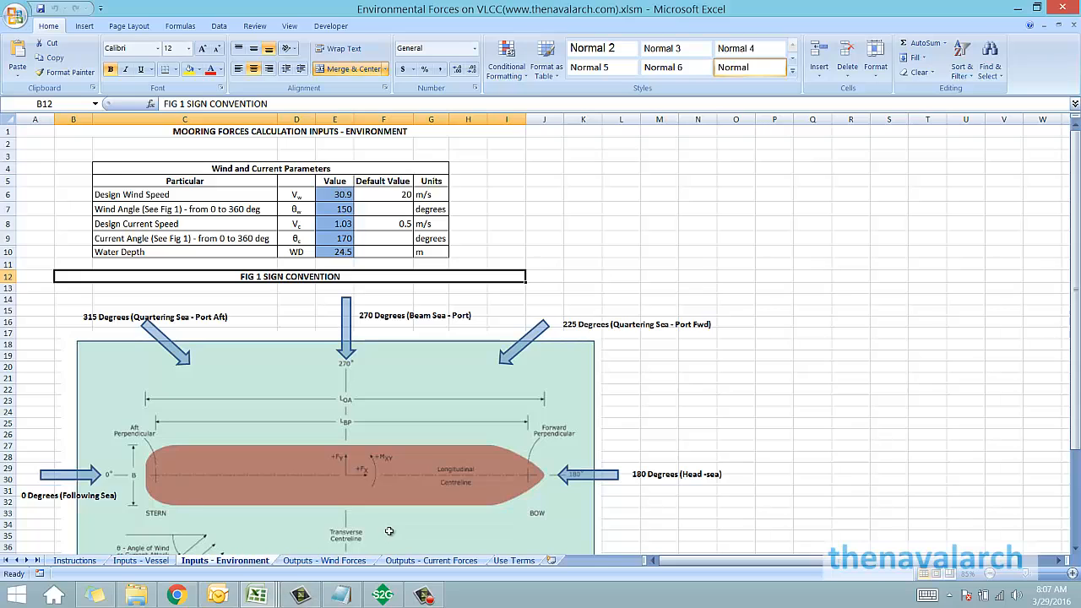
{"action": "mouse_move", "coordinate": [391, 536]}
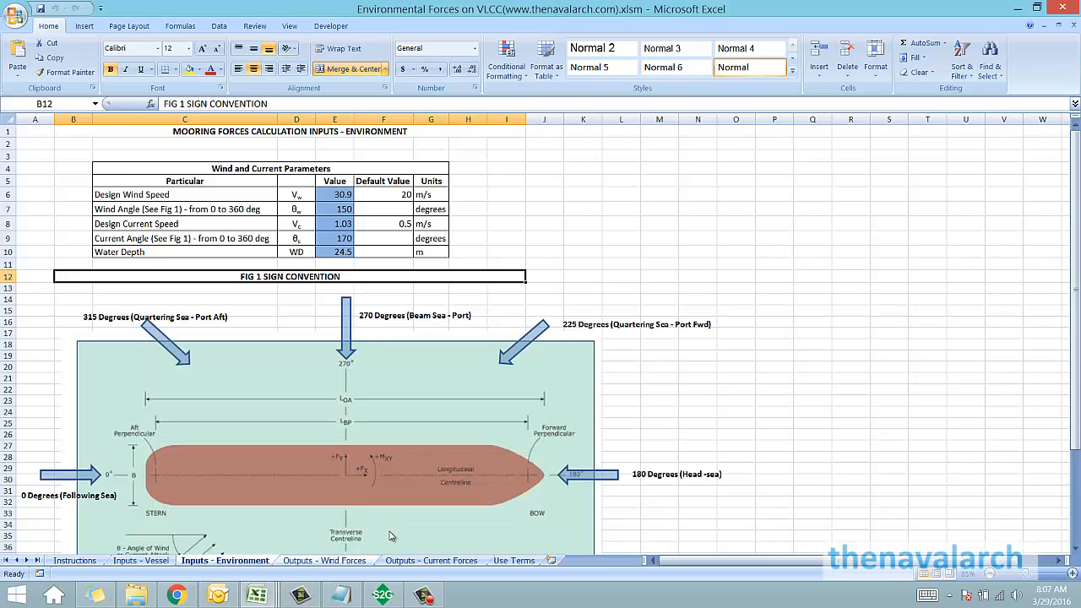
{"action": "left_click", "coordinate": [324, 560]}
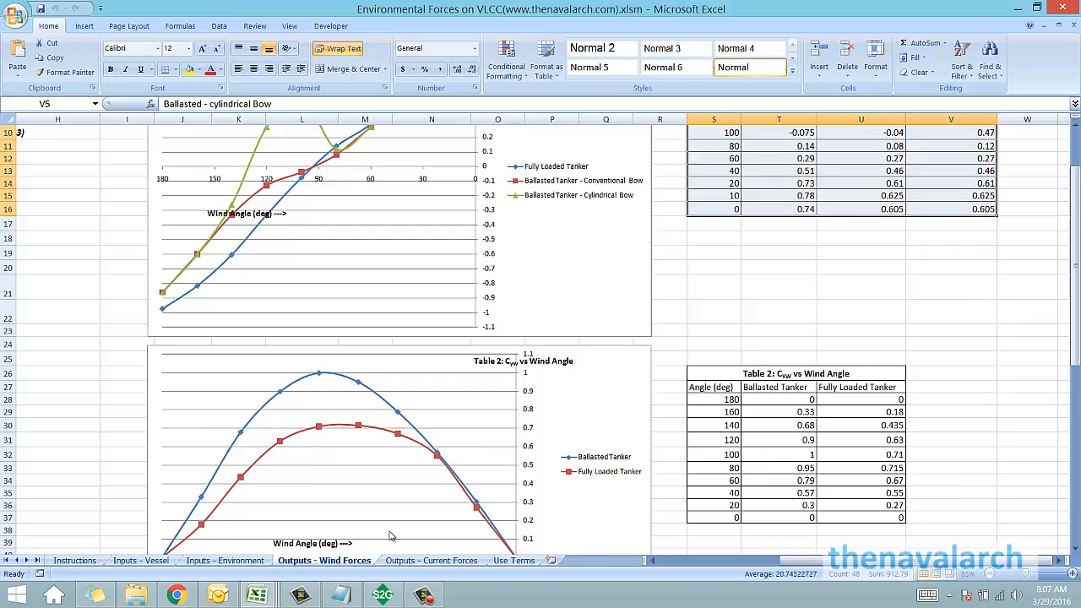
Step: Scroll down to the WINDLOAD results, then show the Outputs - Current Forces sheet
{"action": "scroll", "scroll_direction": "down", "scroll_amount": 3}
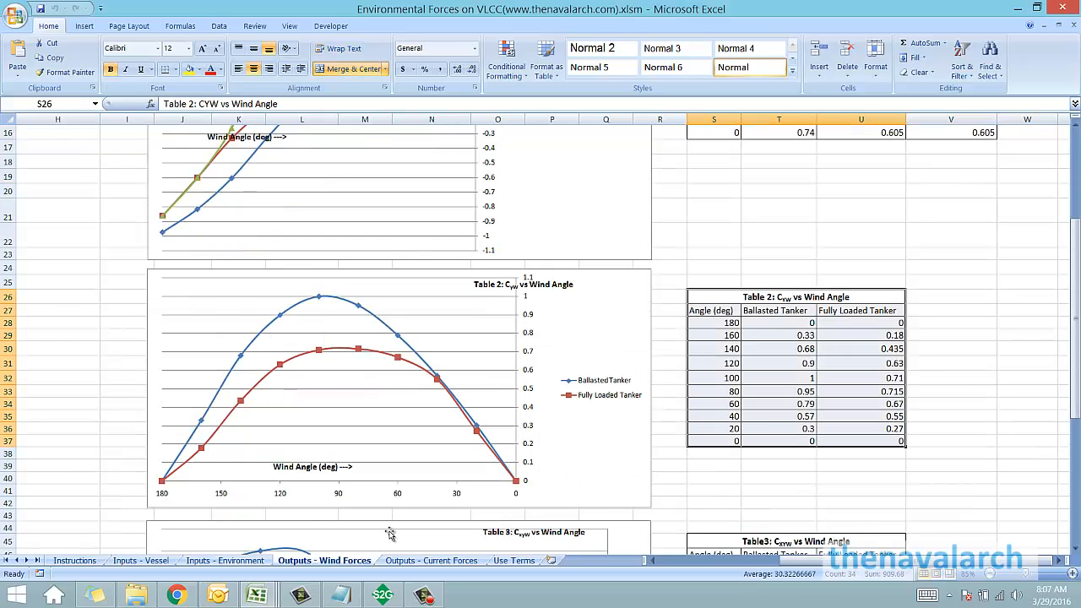
{"action": "scroll", "scroll_direction": "down", "scroll_amount": 3}
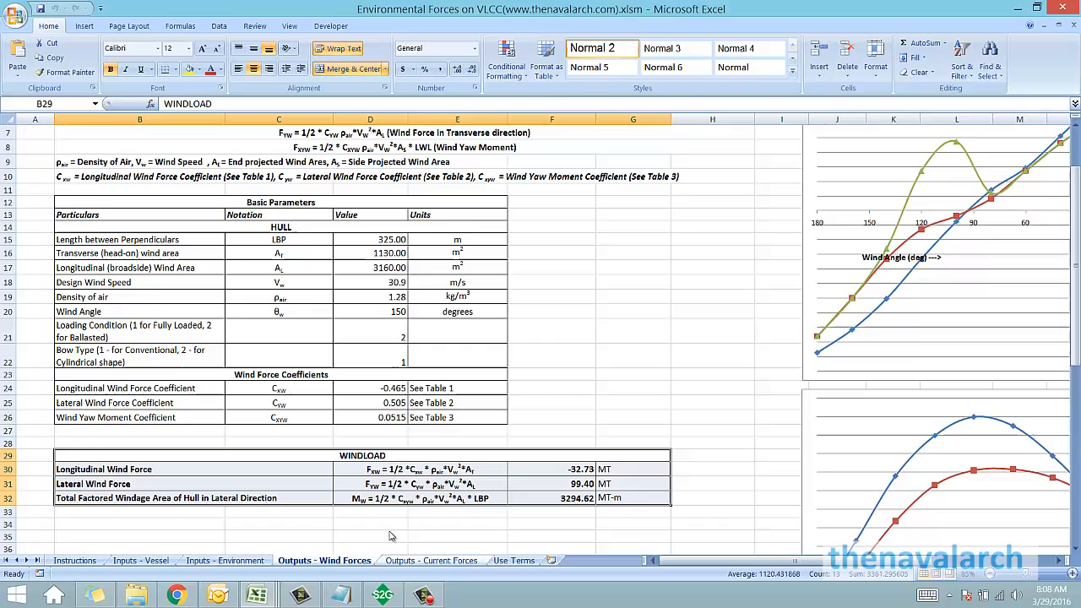
{"action": "left_click", "coordinate": [431, 559]}
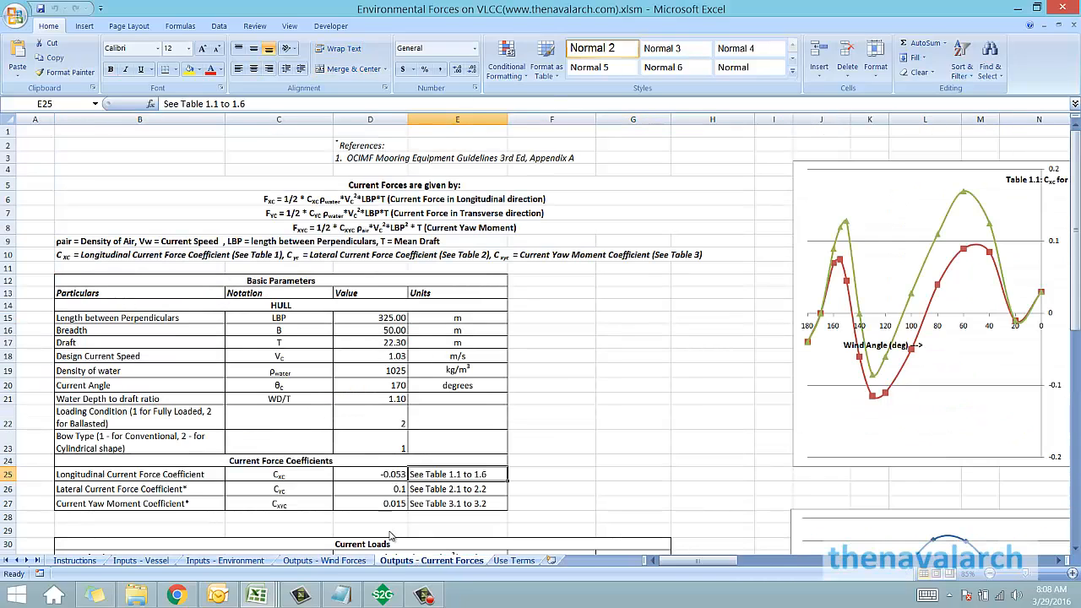
{"action": "scroll", "scroll_direction": "right", "scroll_amount": 3}
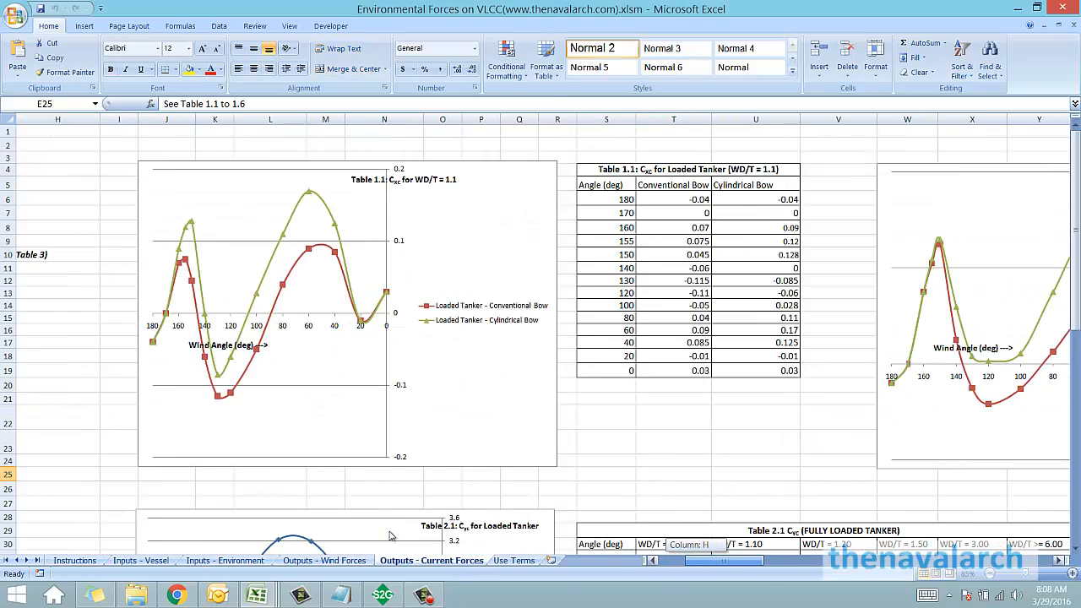
{"action": "scroll", "scroll_direction": "right", "scroll_amount": 3}
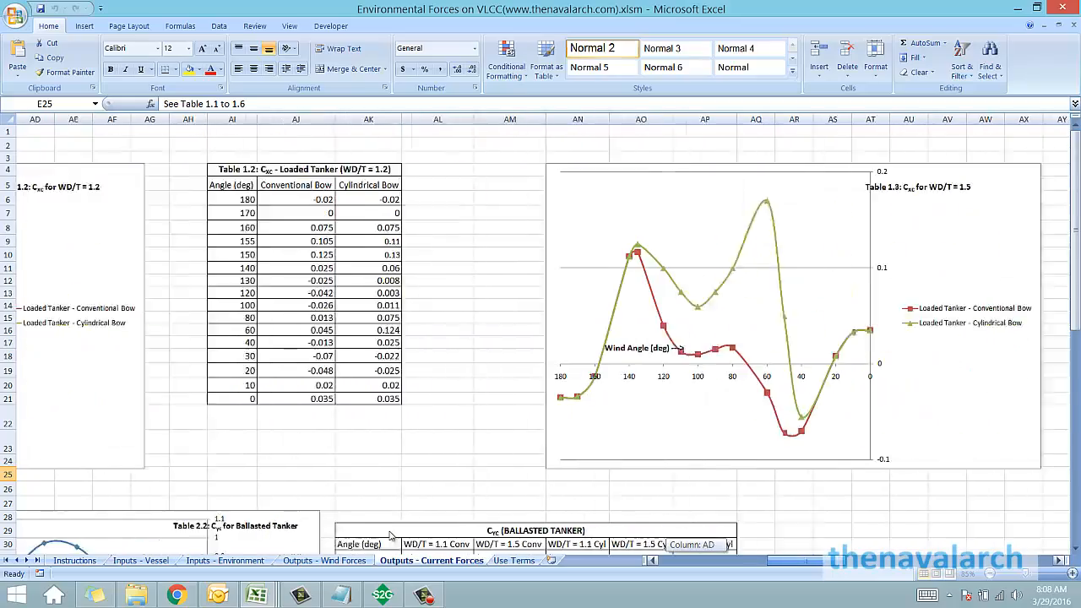
{"action": "scroll", "scroll_direction": "right", "scroll_amount": 3}
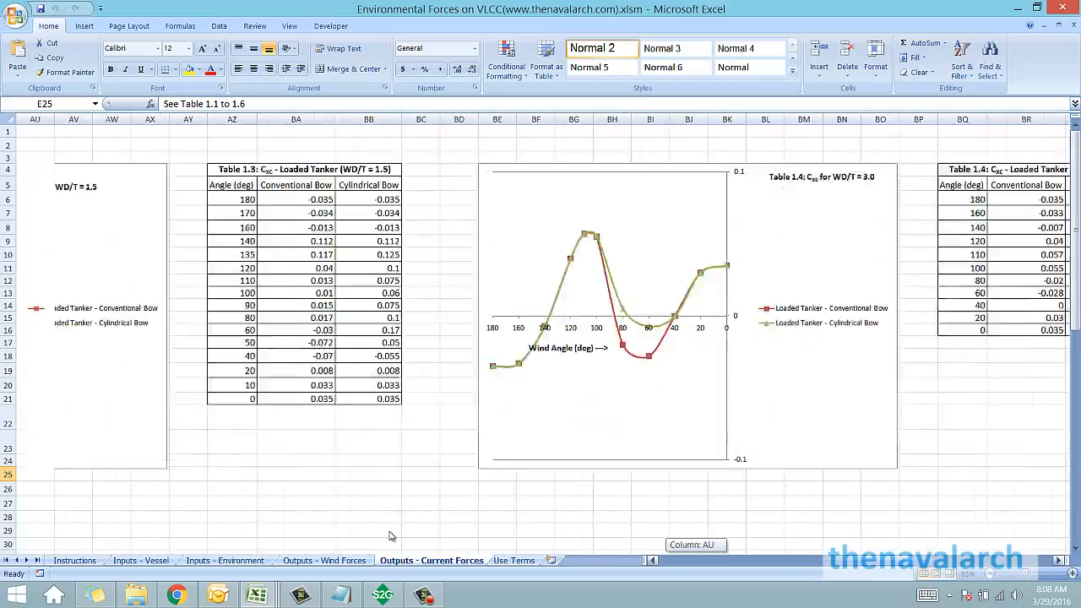
{"action": "scroll", "scroll_direction": "left", "scroll_amount": 3}
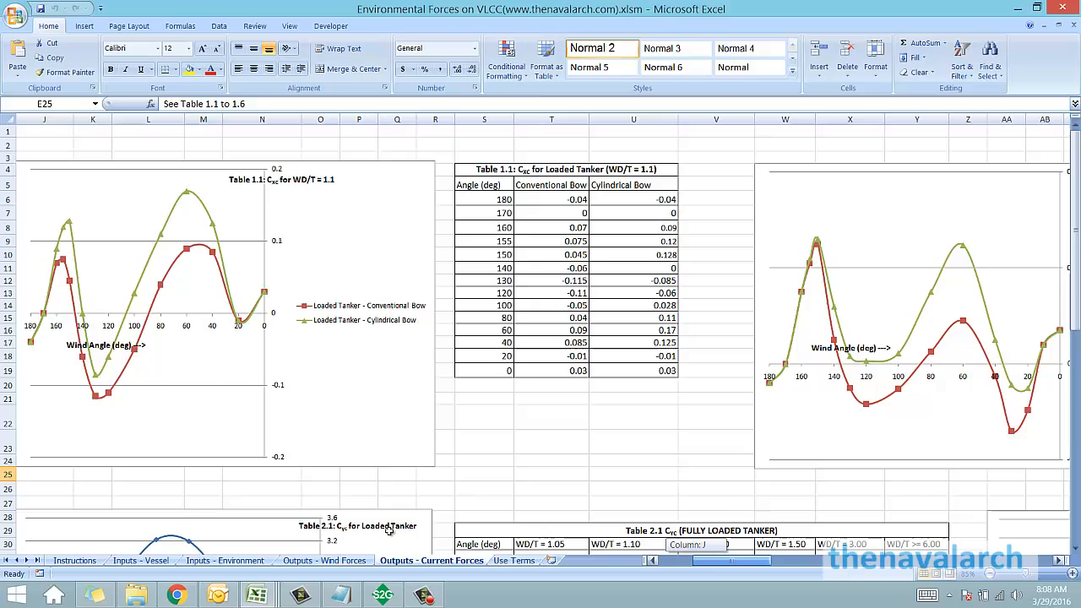
{"action": "scroll", "scroll_direction": "down", "scroll_amount": 3}
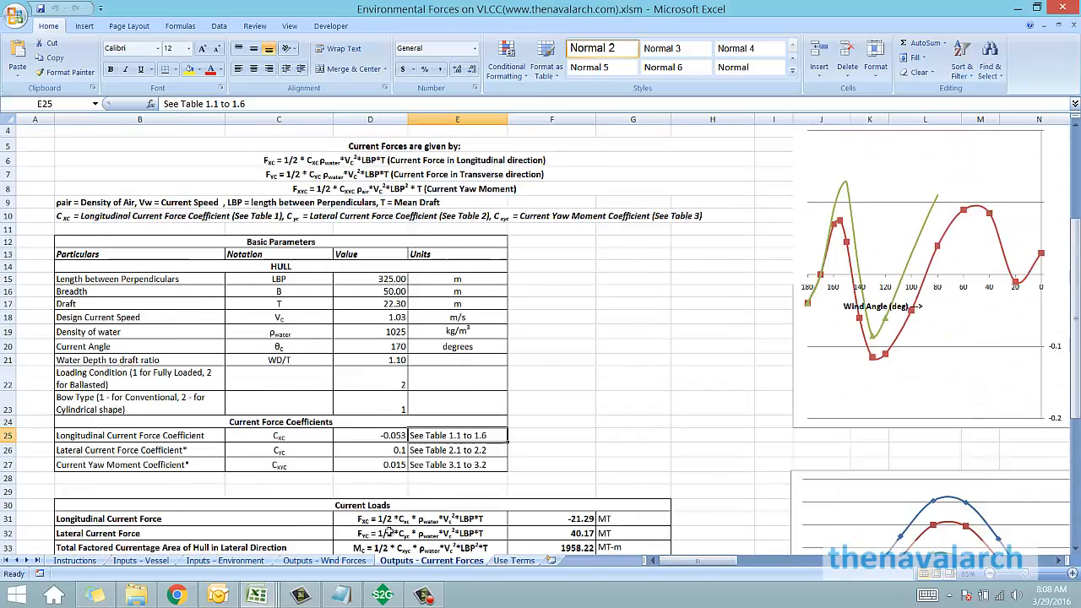
{"action": "scroll", "scroll_direction": "down", "scroll_amount": 3}
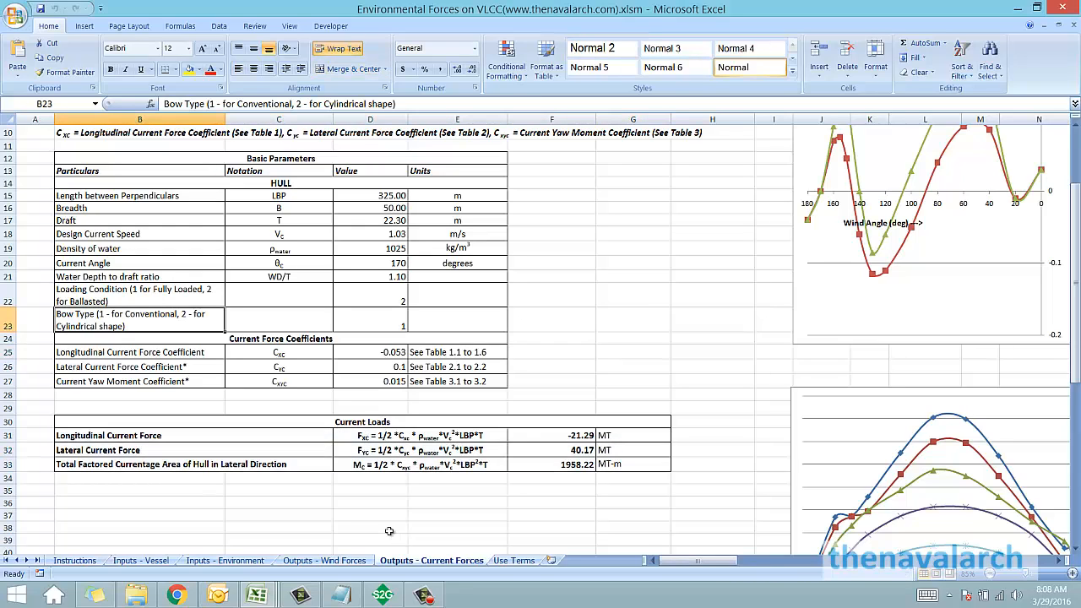
{"action": "left_click", "coordinate": [279, 319]}
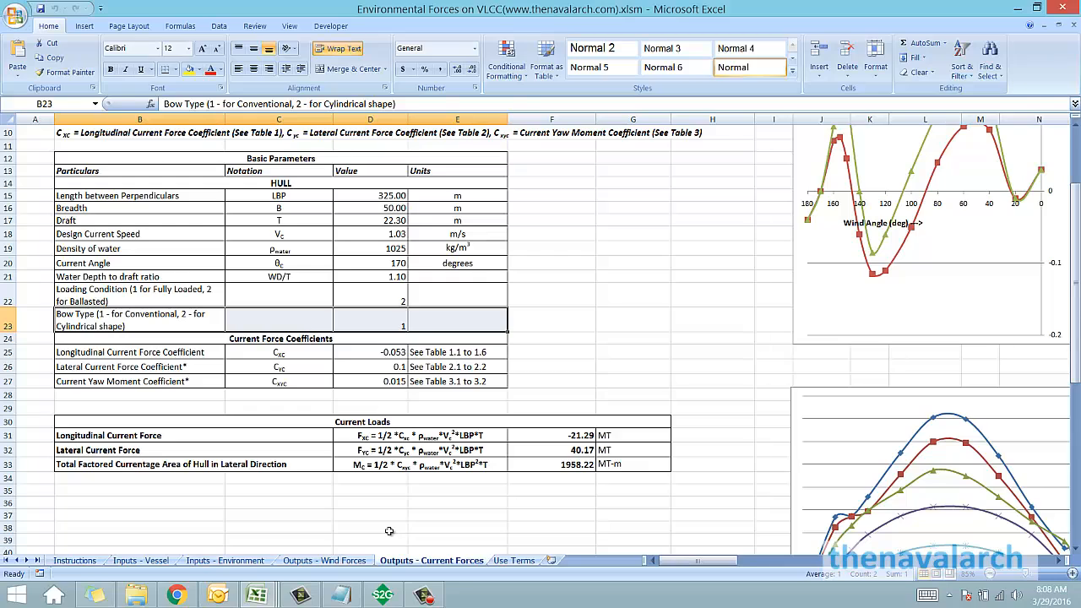
{"action": "left_click", "coordinate": [632, 435]}
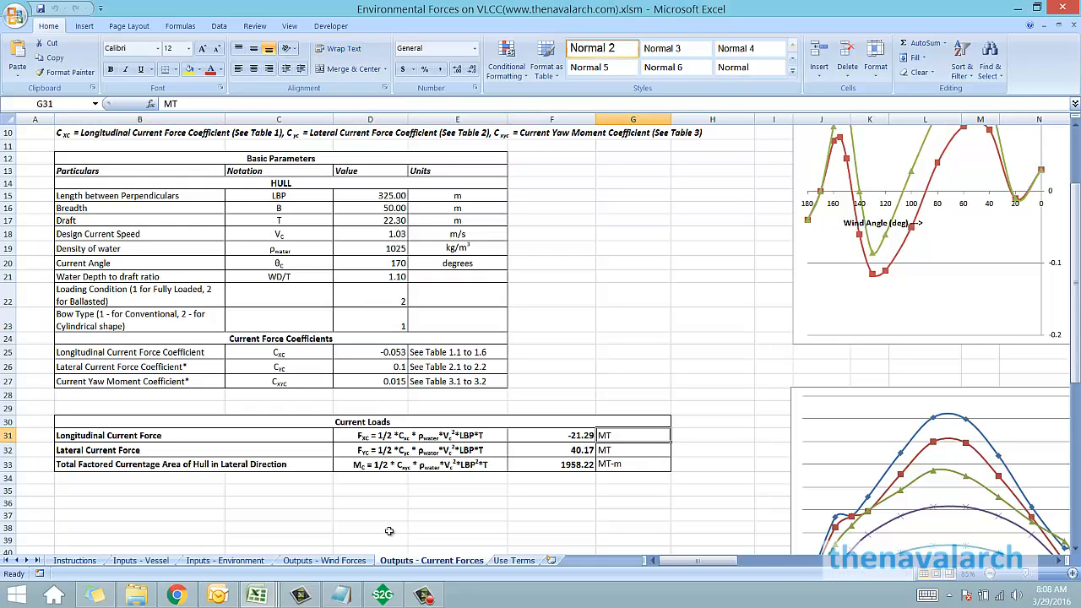
{"action": "mouse_move", "coordinate": [391, 537]}
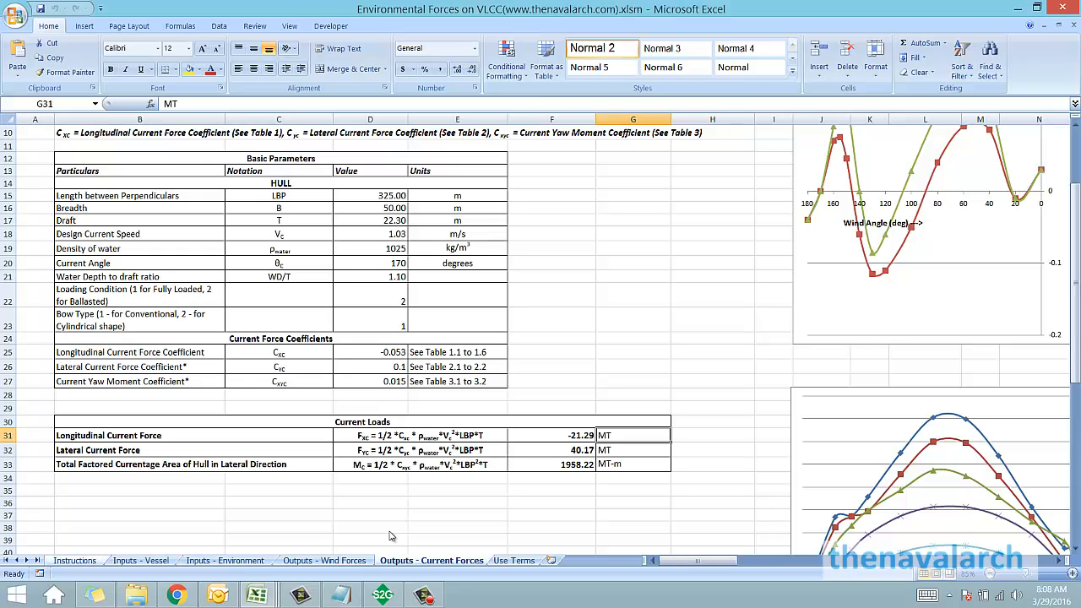
{"action": "left_click", "coordinate": [75, 559]}
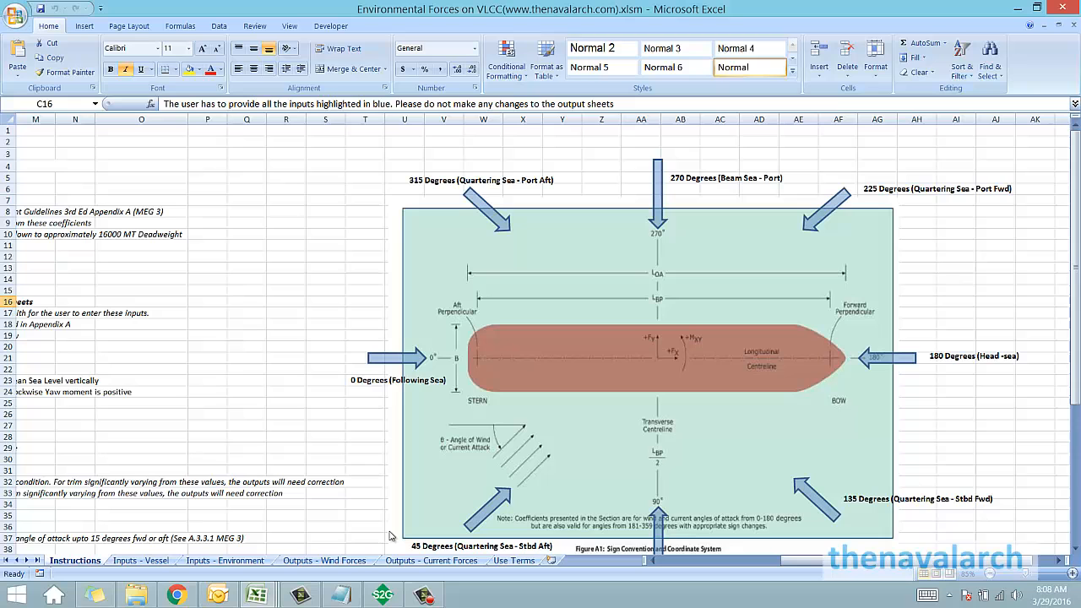
Step: Scroll left to the OCIMF VLCC forces calculator title and usage notes
{"action": "scroll", "scroll_direction": "left", "scroll_amount": 3}
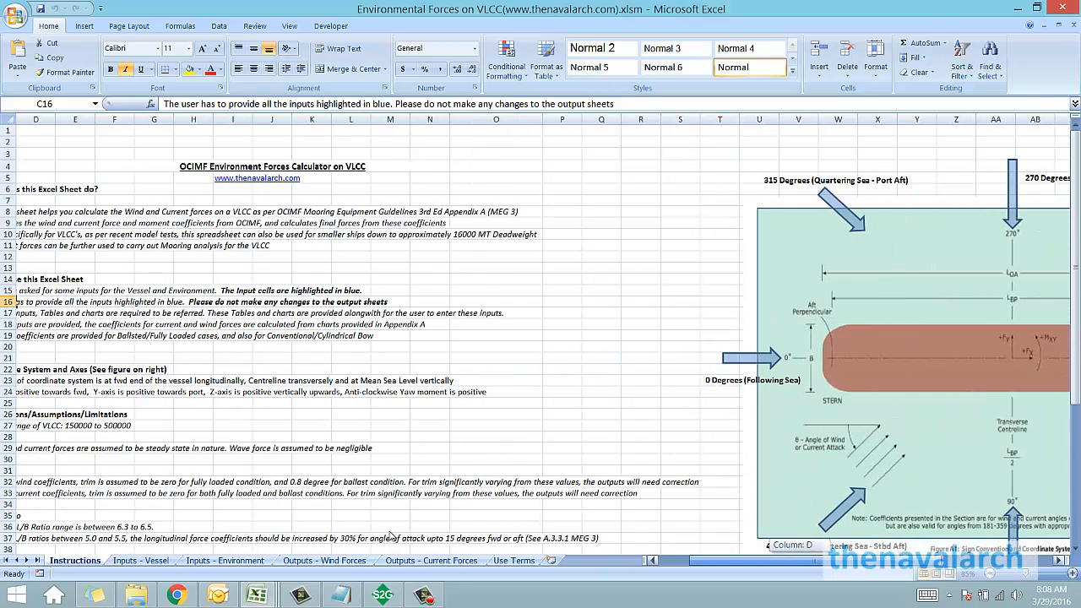